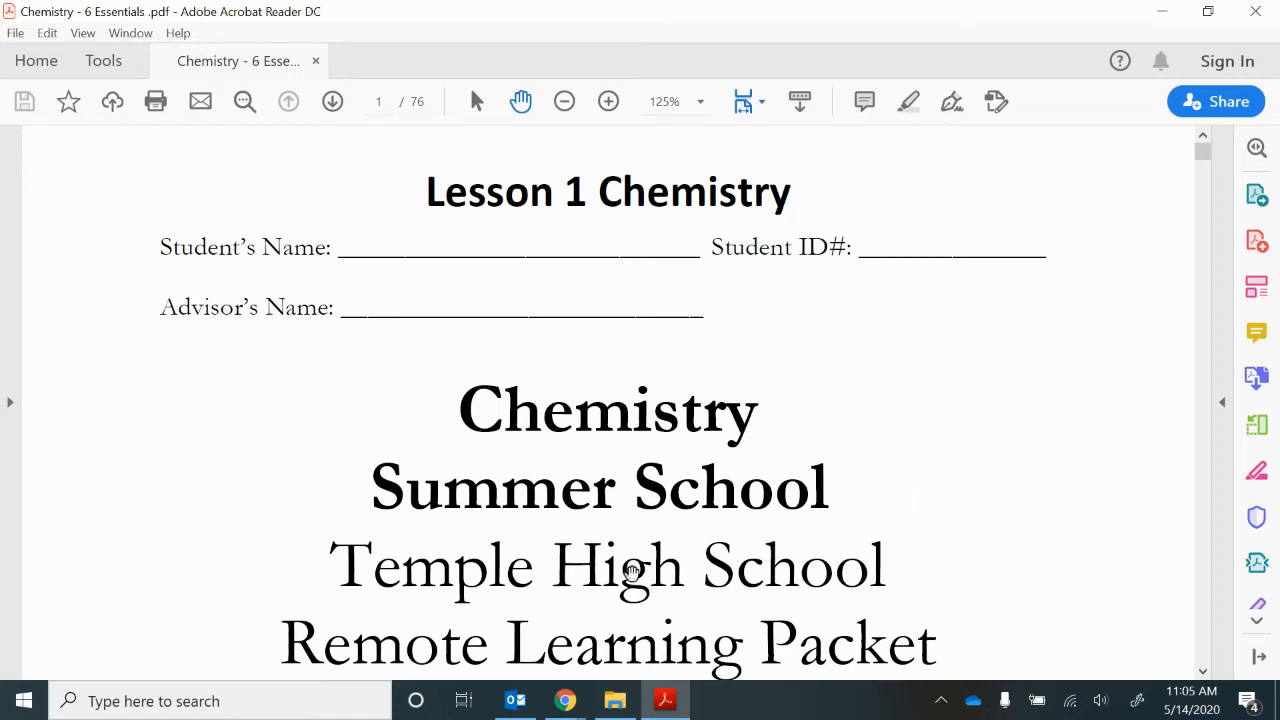
mouse_move(370, 248)
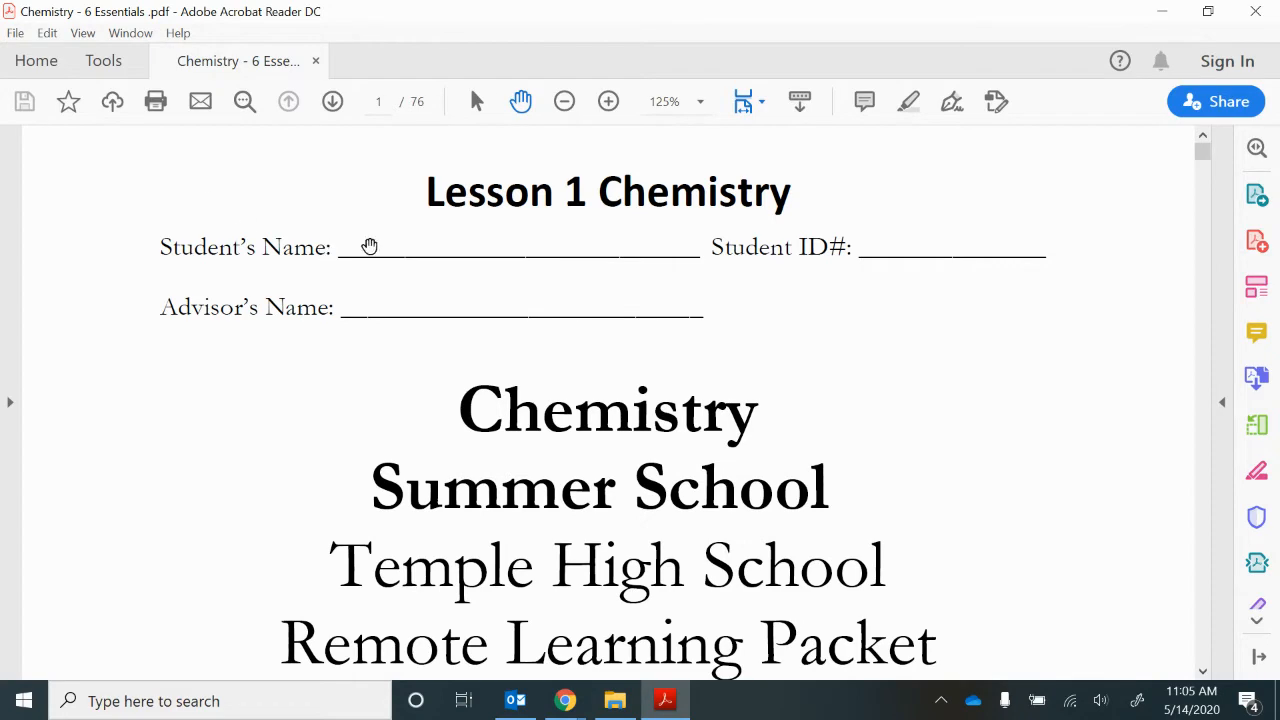
mouse_move(904, 250)
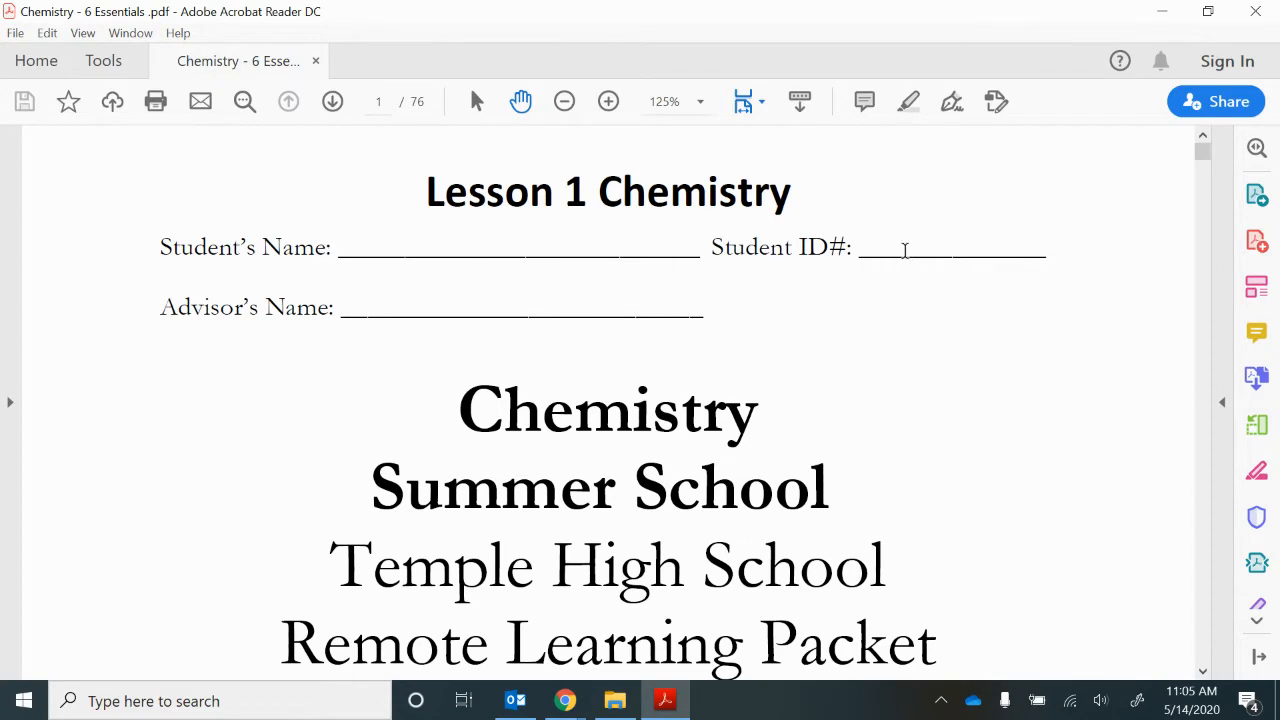
Step: Scroll past the cover page and drop-off instructions to the bottom of page 2
scroll("down", 3)
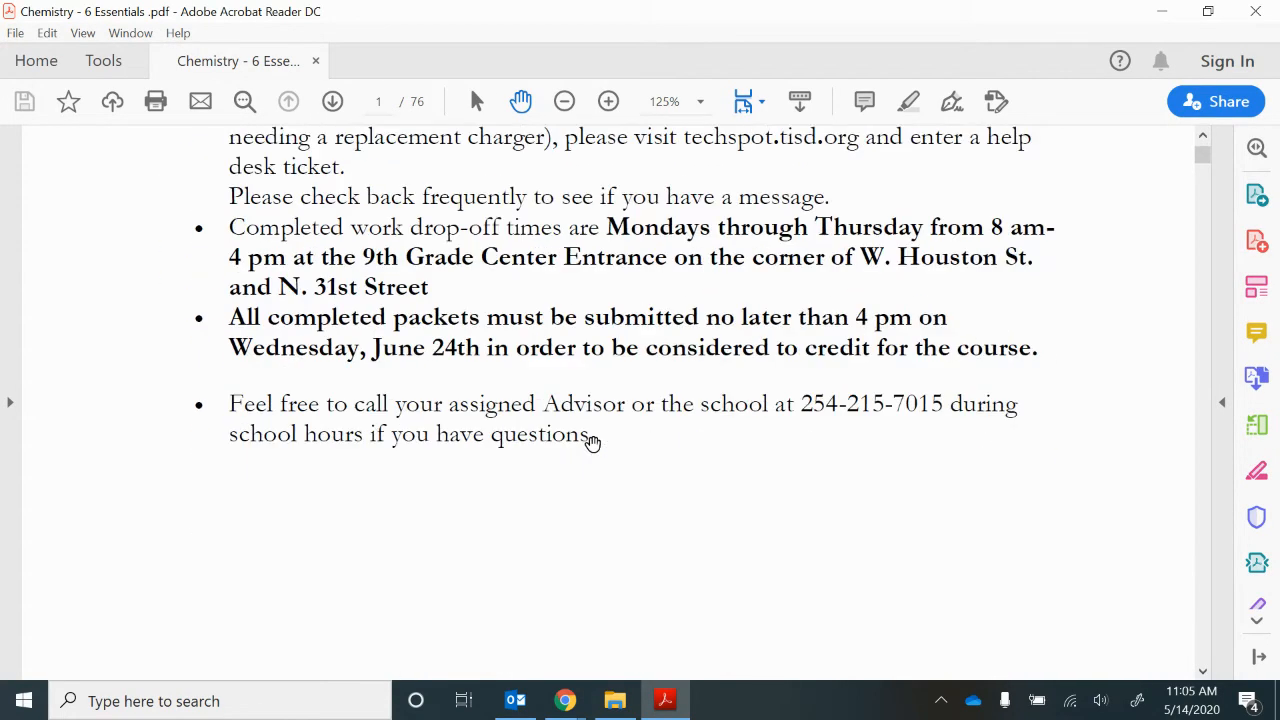
scroll("down", 3)
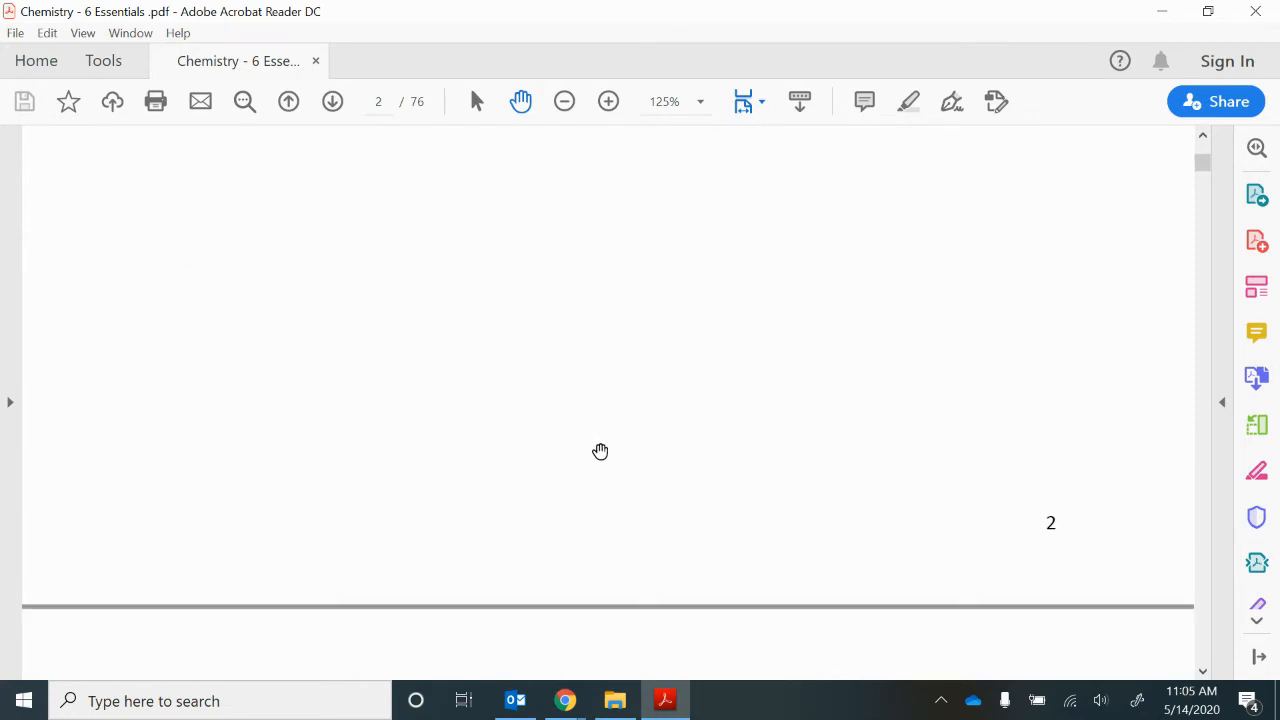
Step: Scroll through page 3's lesson instructions, including the pages 19-20 line, down to page 11
scroll("down", 3)
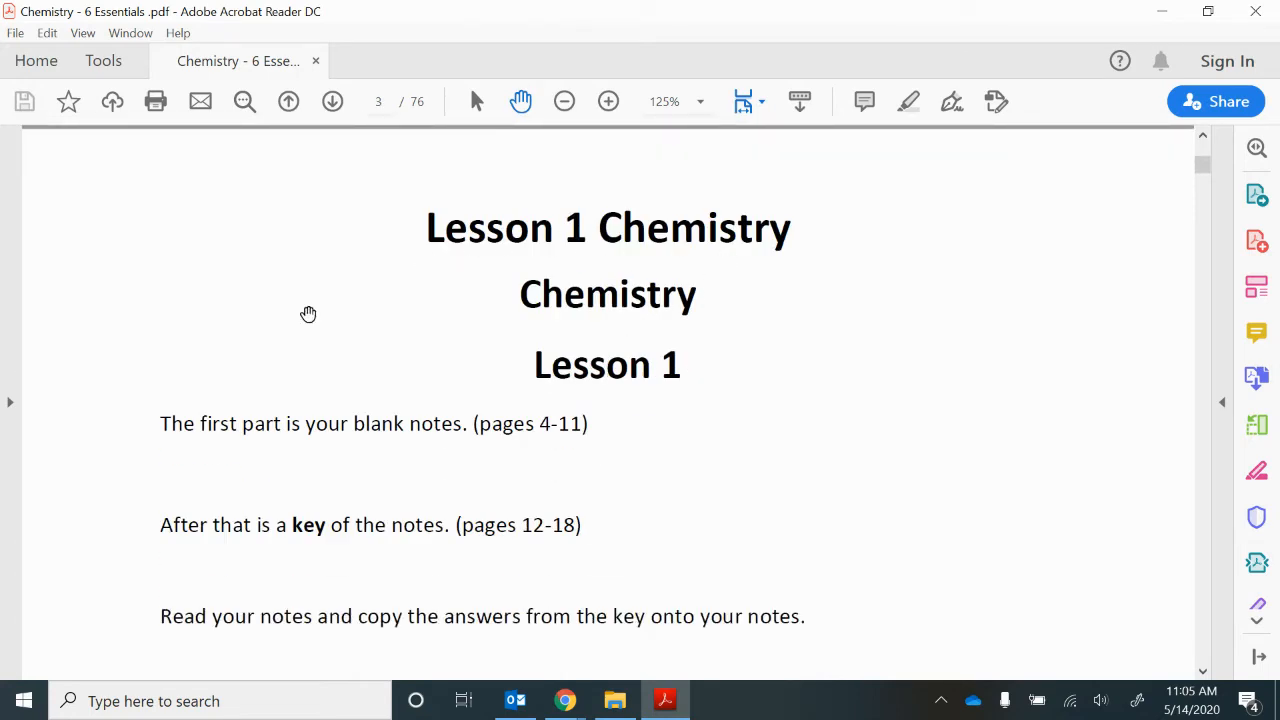
mouse_move(604, 244)
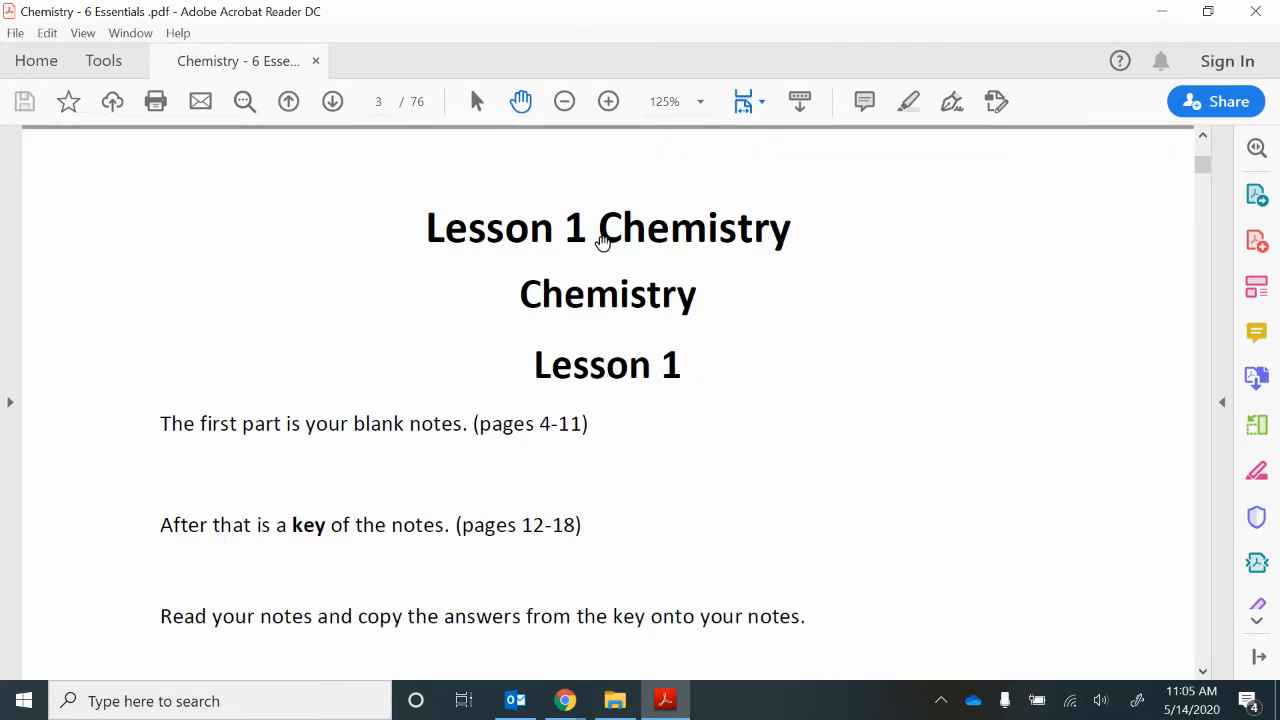
mouse_move(252, 432)
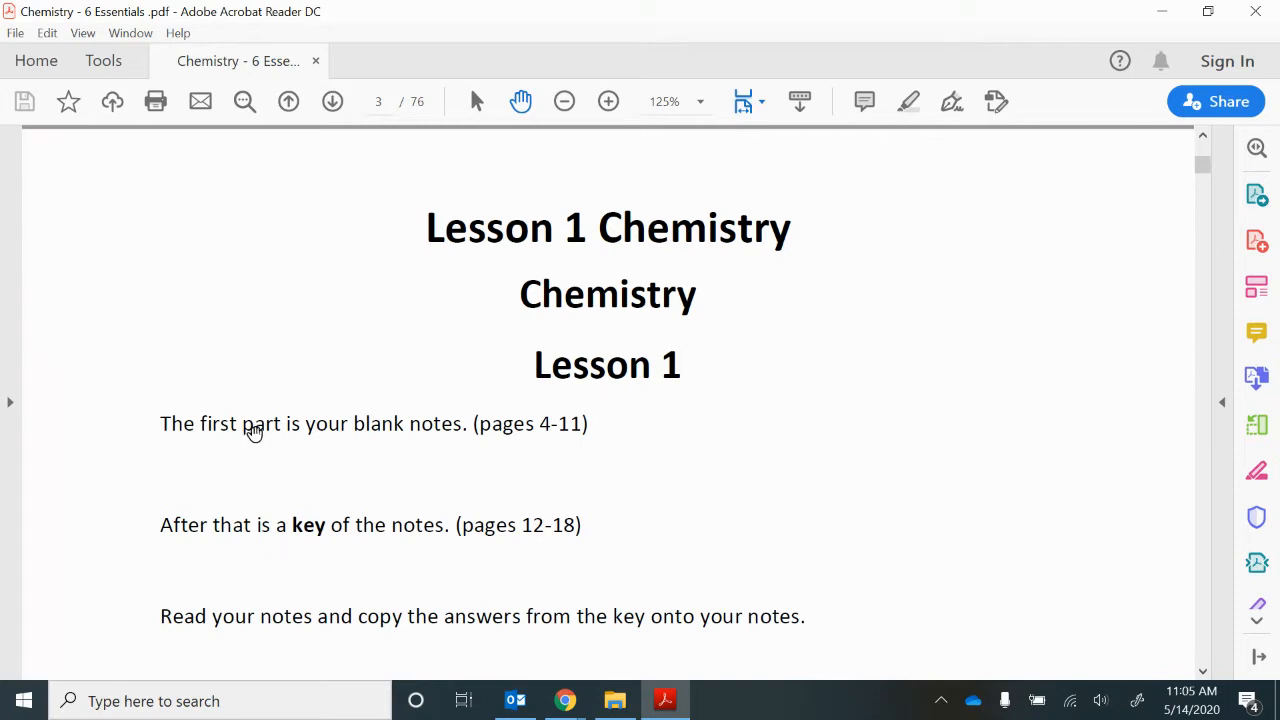
mouse_move(564, 448)
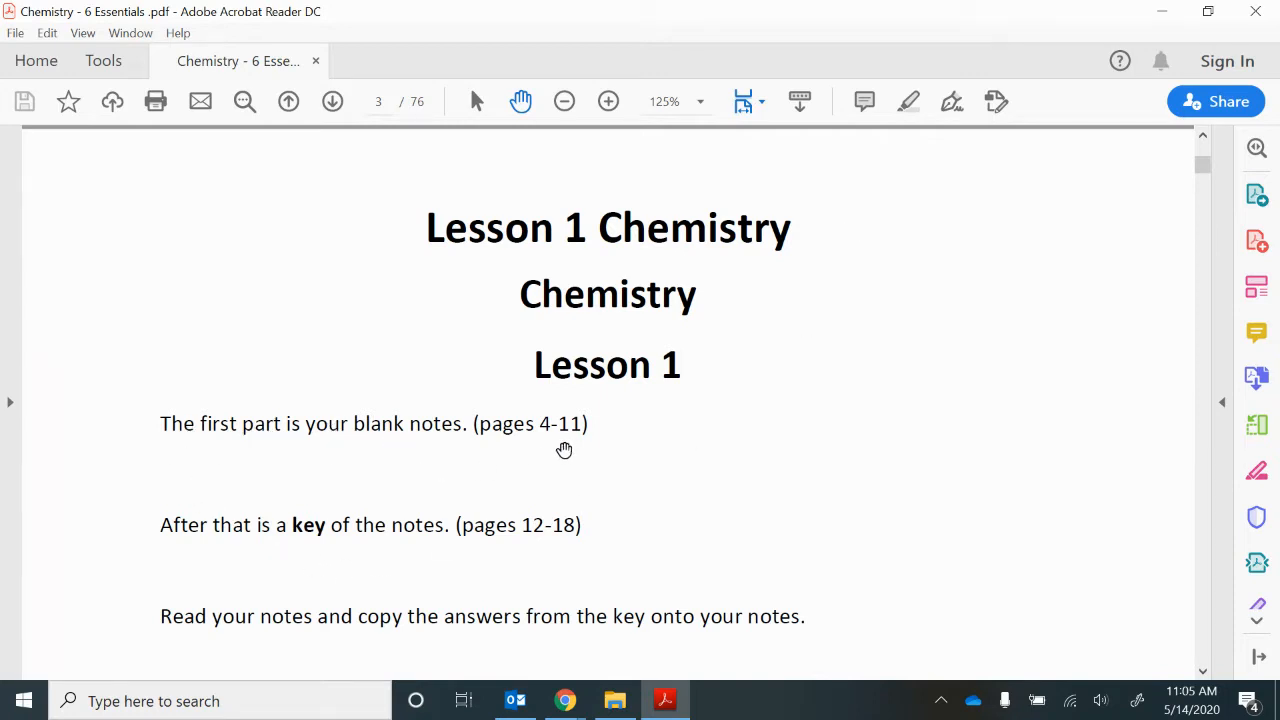
mouse_move(184, 552)
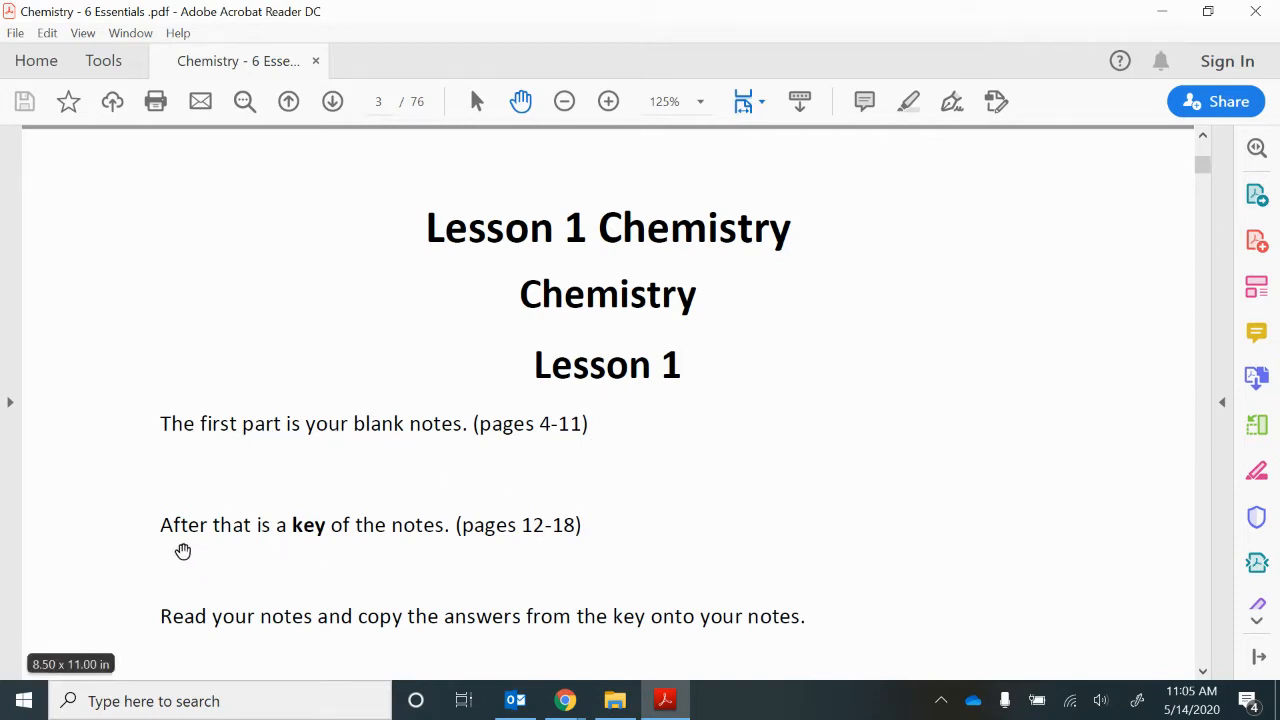
mouse_move(334, 542)
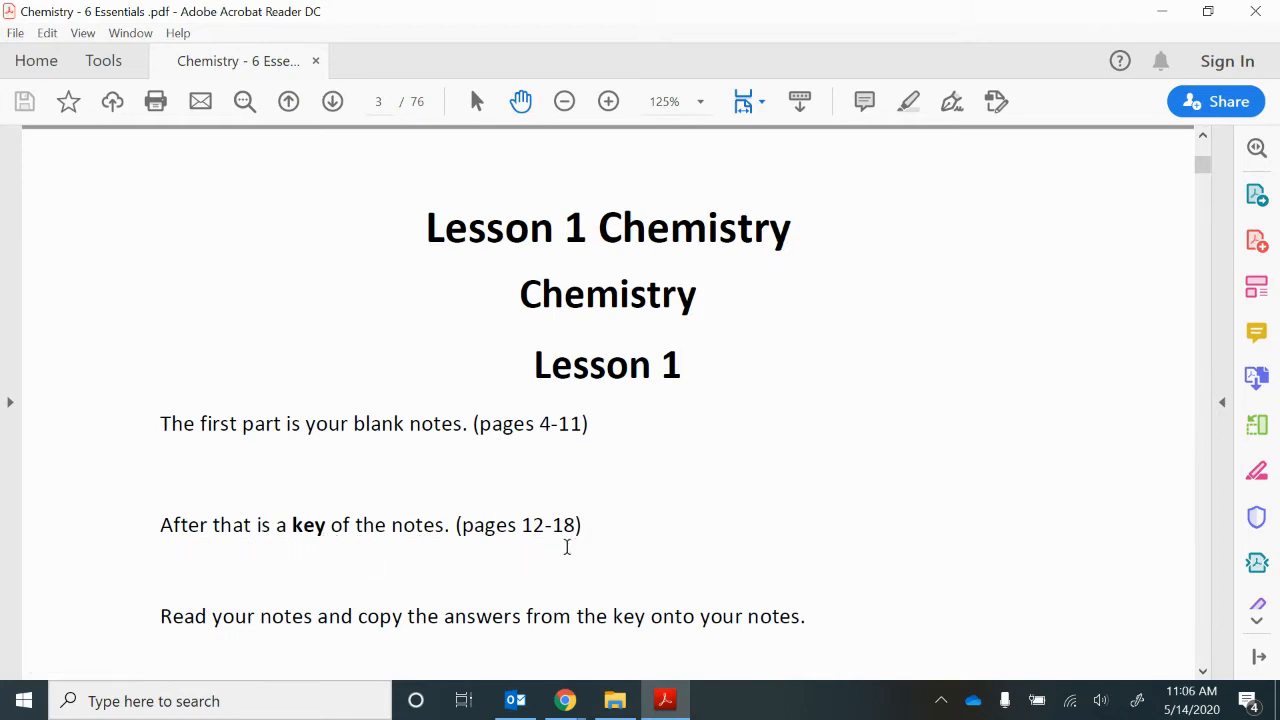
scroll("down", 3)
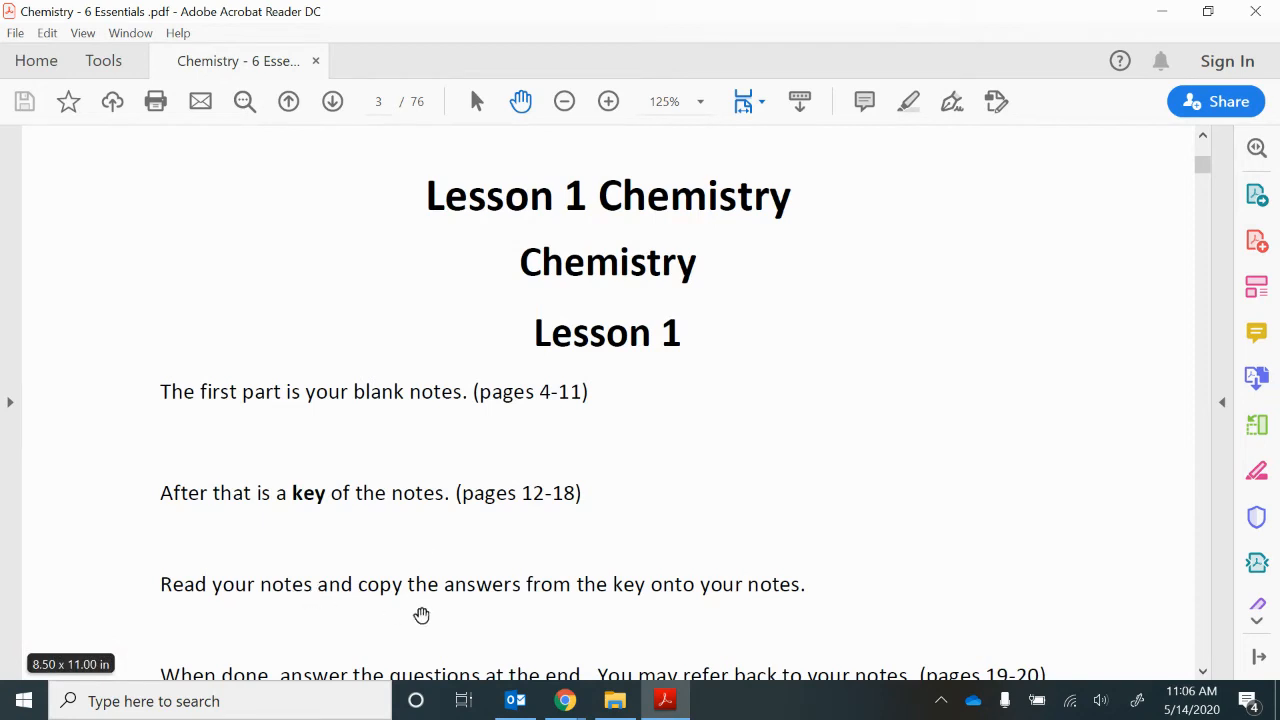
mouse_move(772, 620)
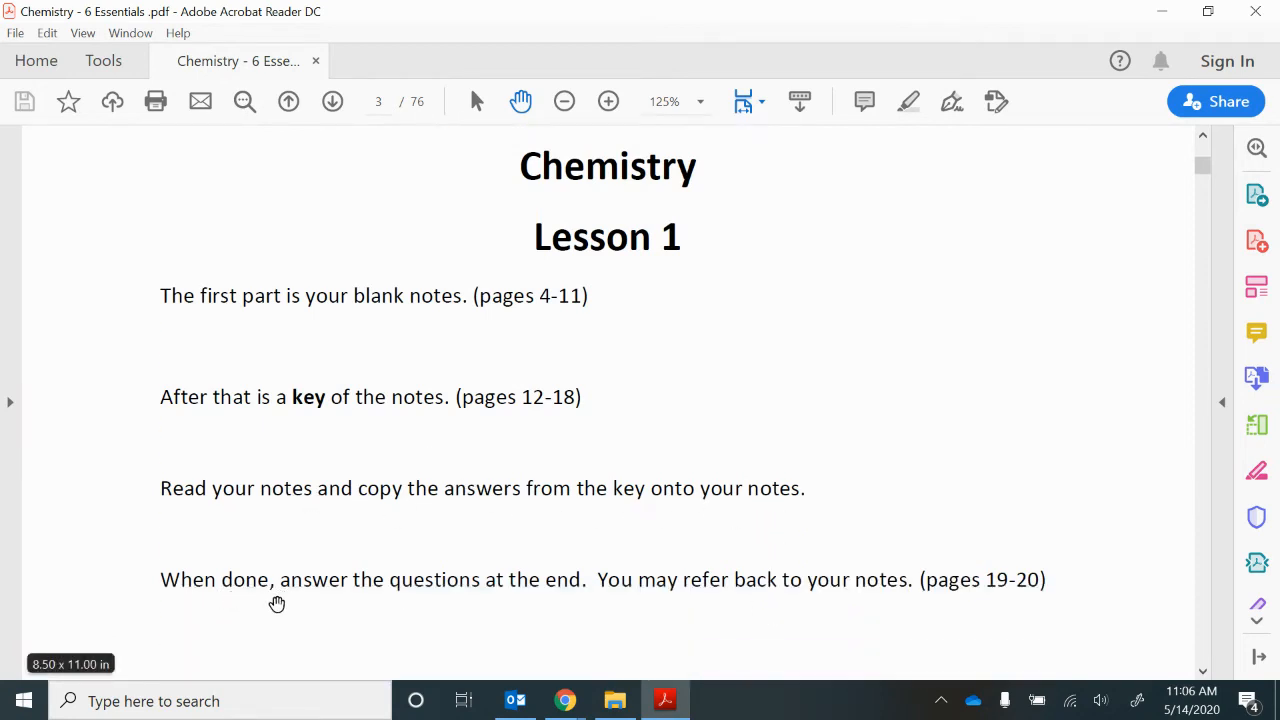
mouse_move(572, 590)
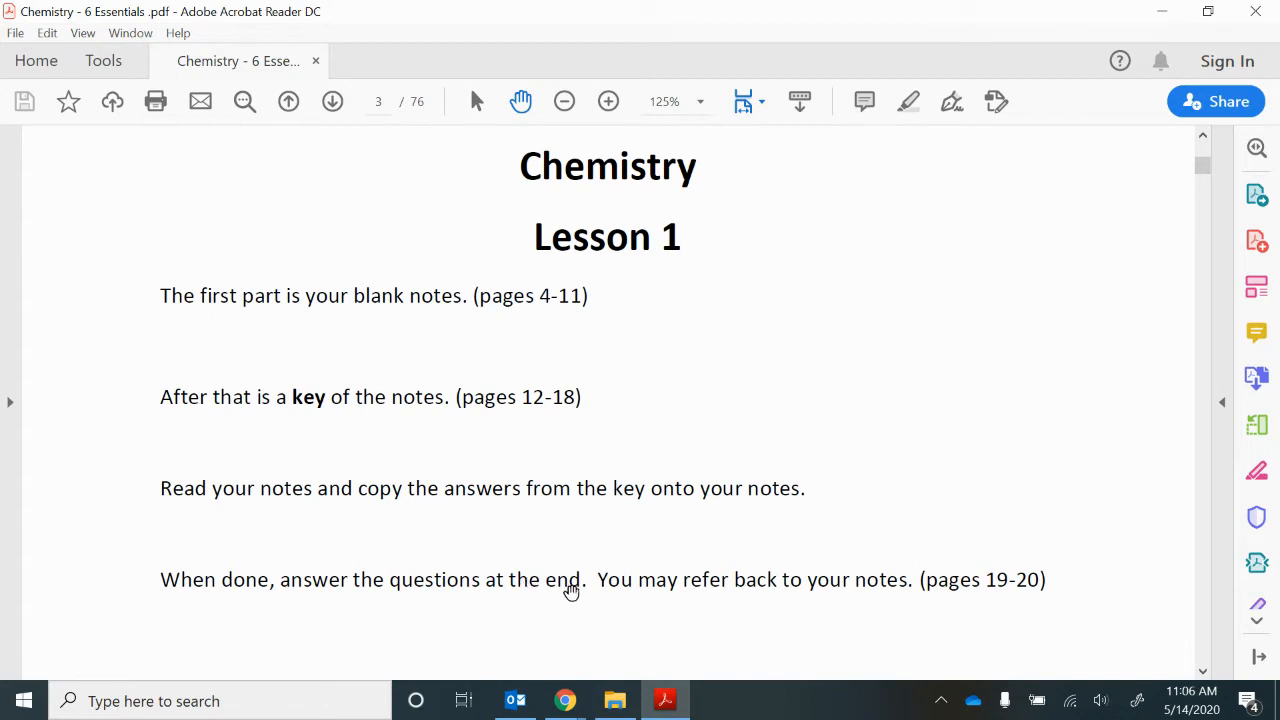
mouse_move(884, 604)
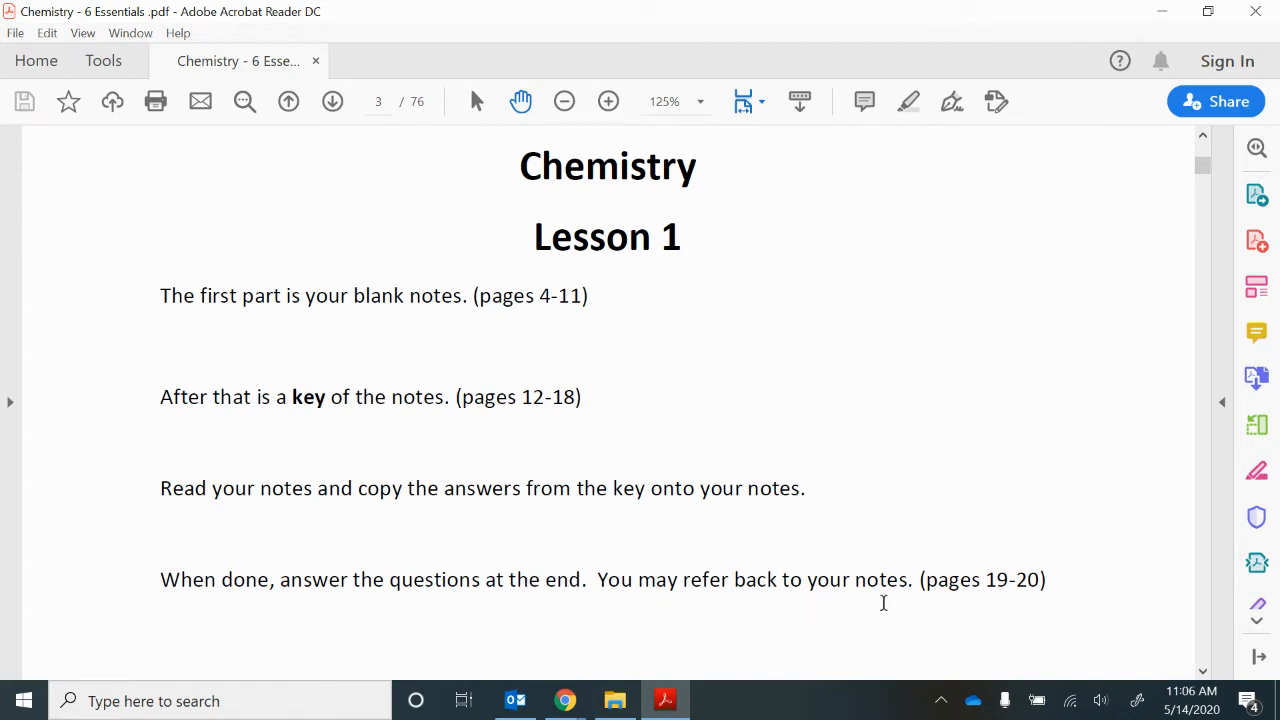
mouse_move(1010, 592)
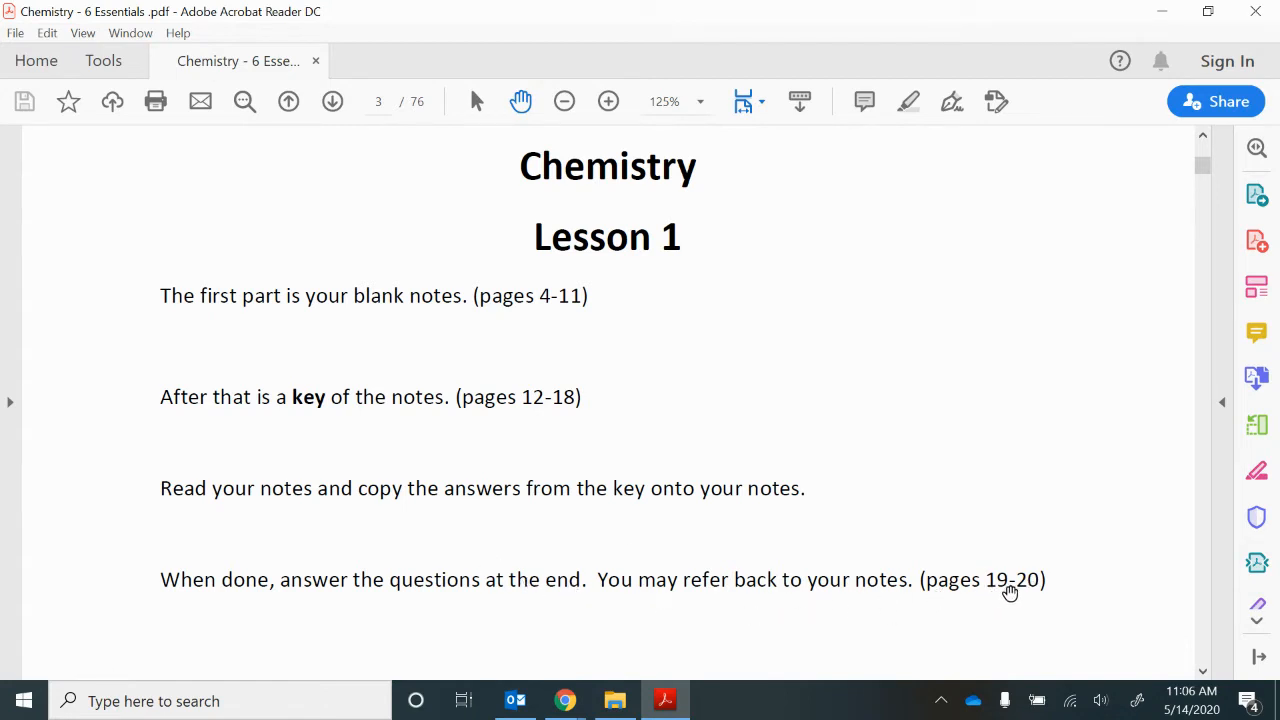
scroll("down", 3)
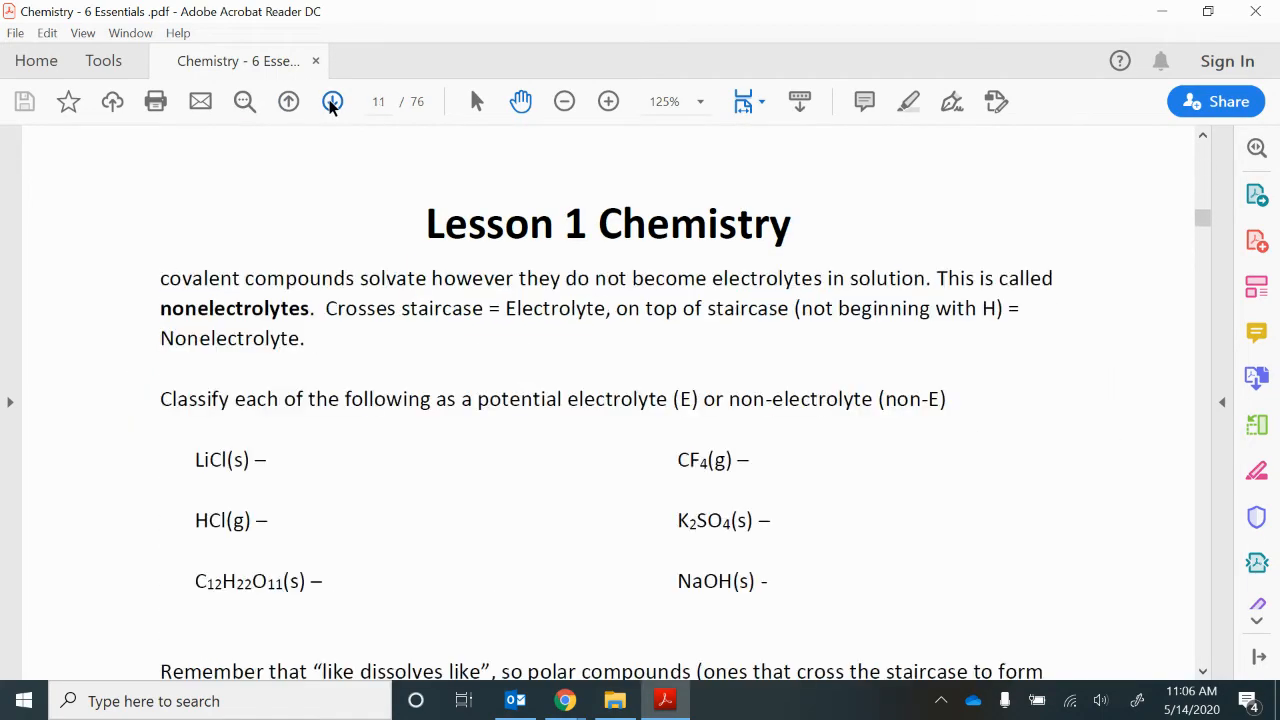
Step: Advance to the page-12 notes key and scroll to its solute and solvent Examples section
left_click(332, 100)
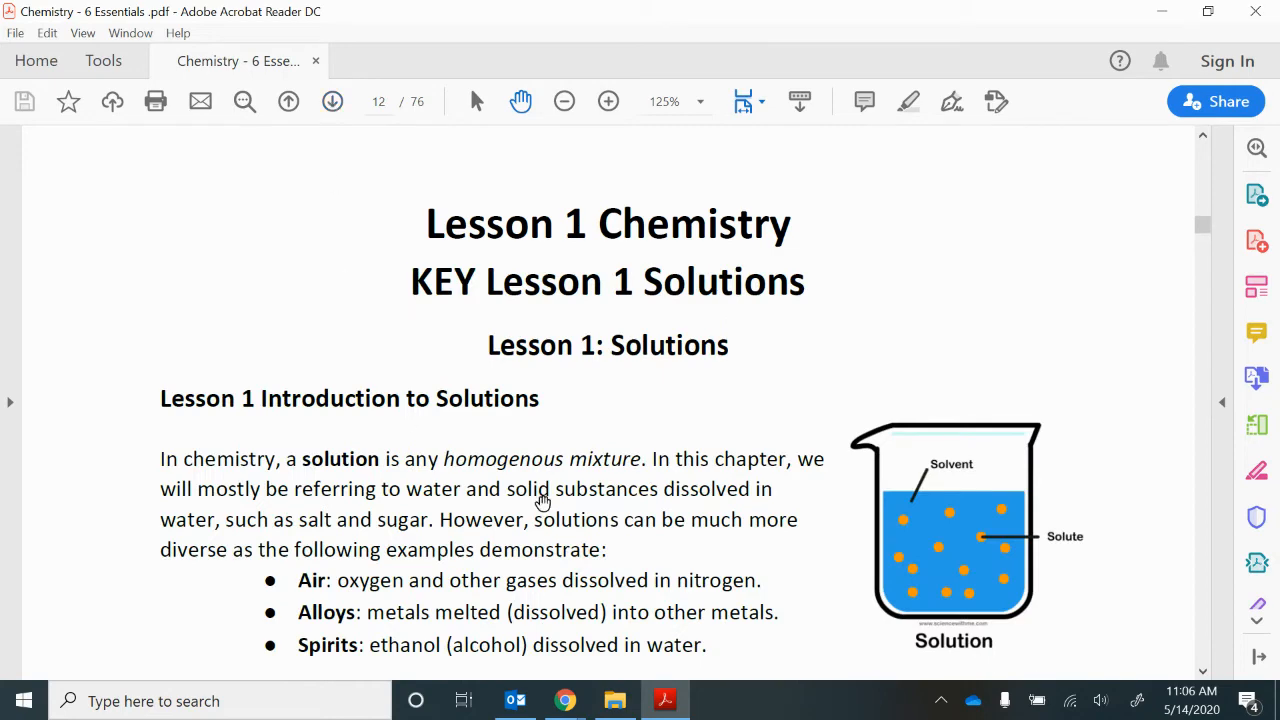
scroll("down", 3)
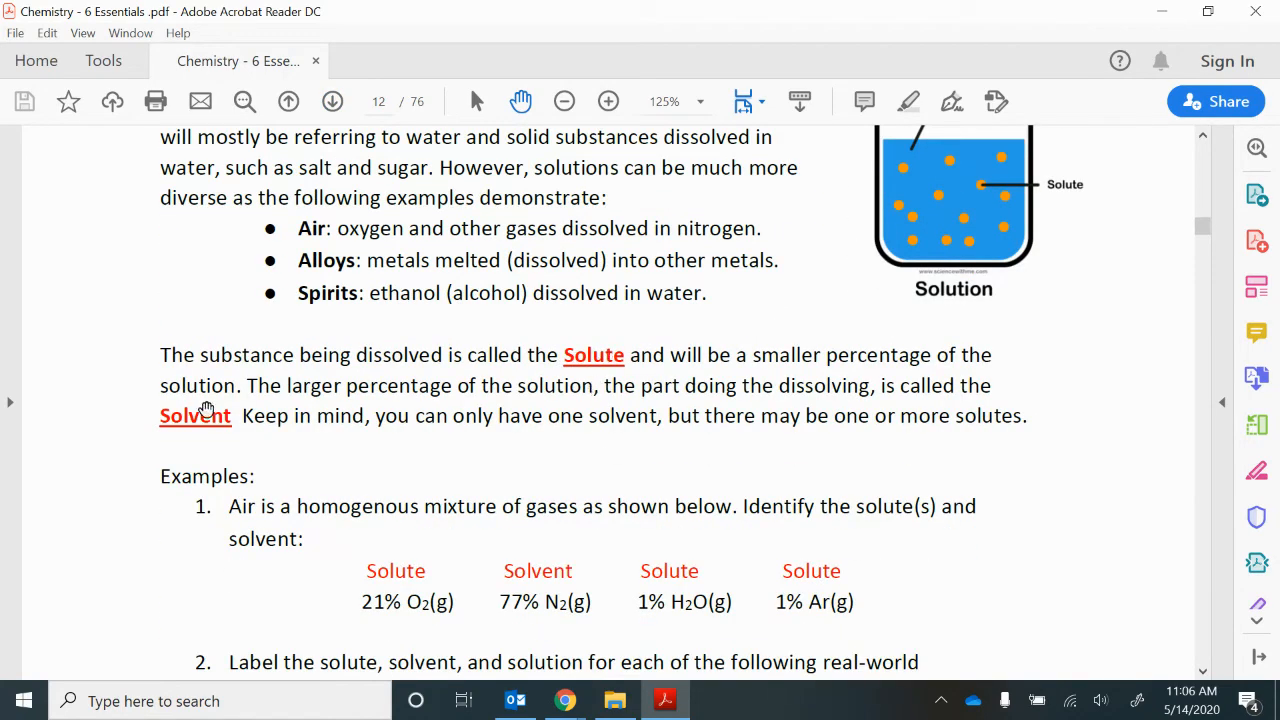
mouse_move(136, 406)
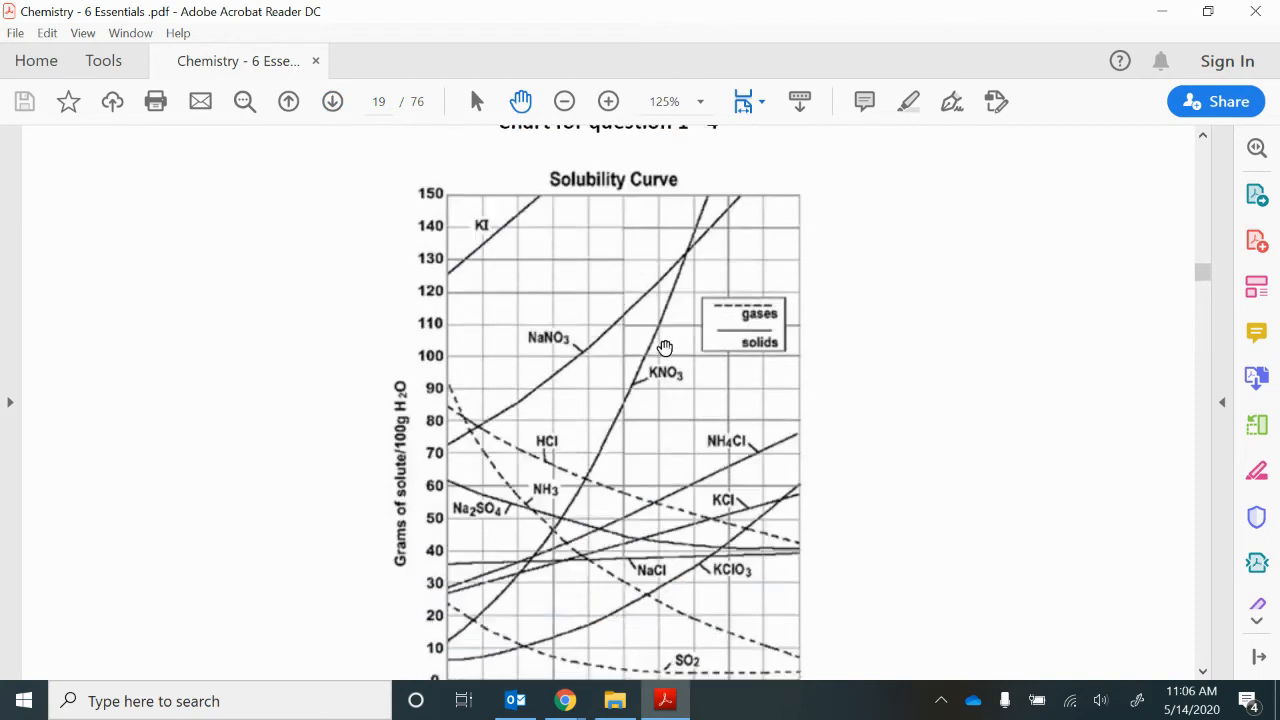
Step: Scroll down page 19 past the Solubility Curve chart to Questions 1 and 2
scroll("down", 3)
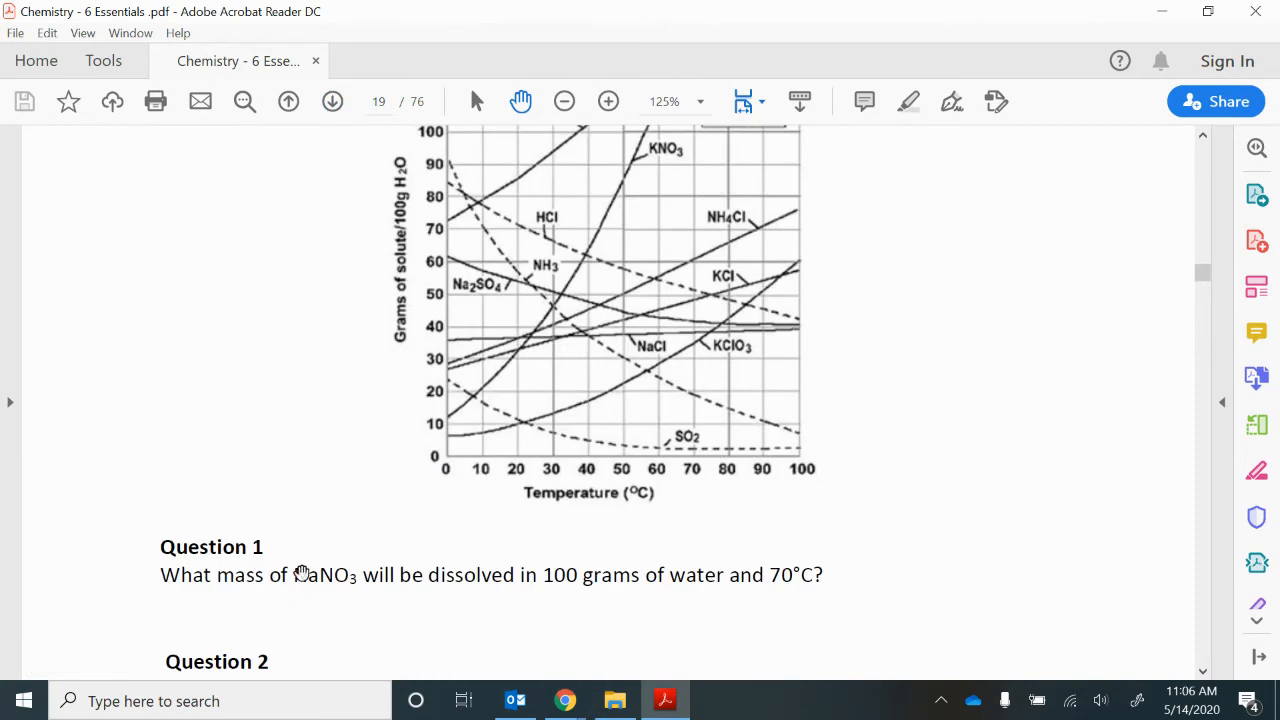
scroll("down", 3)
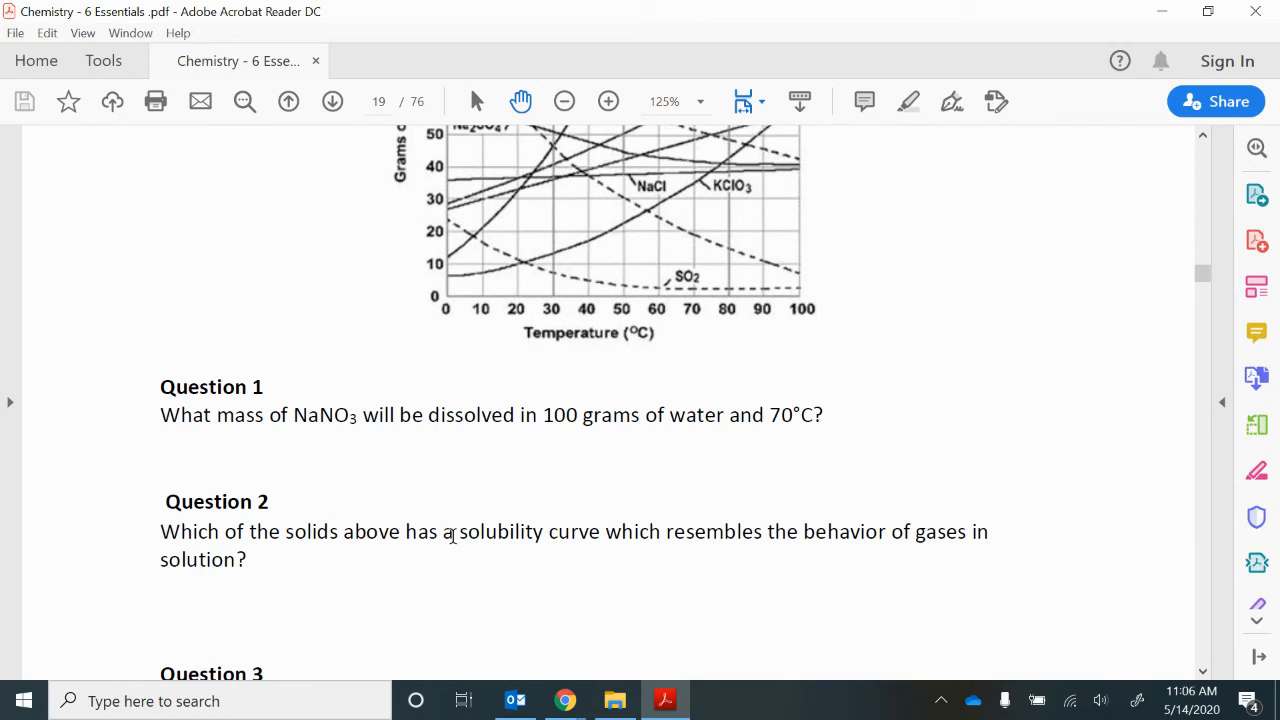
mouse_move(696, 518)
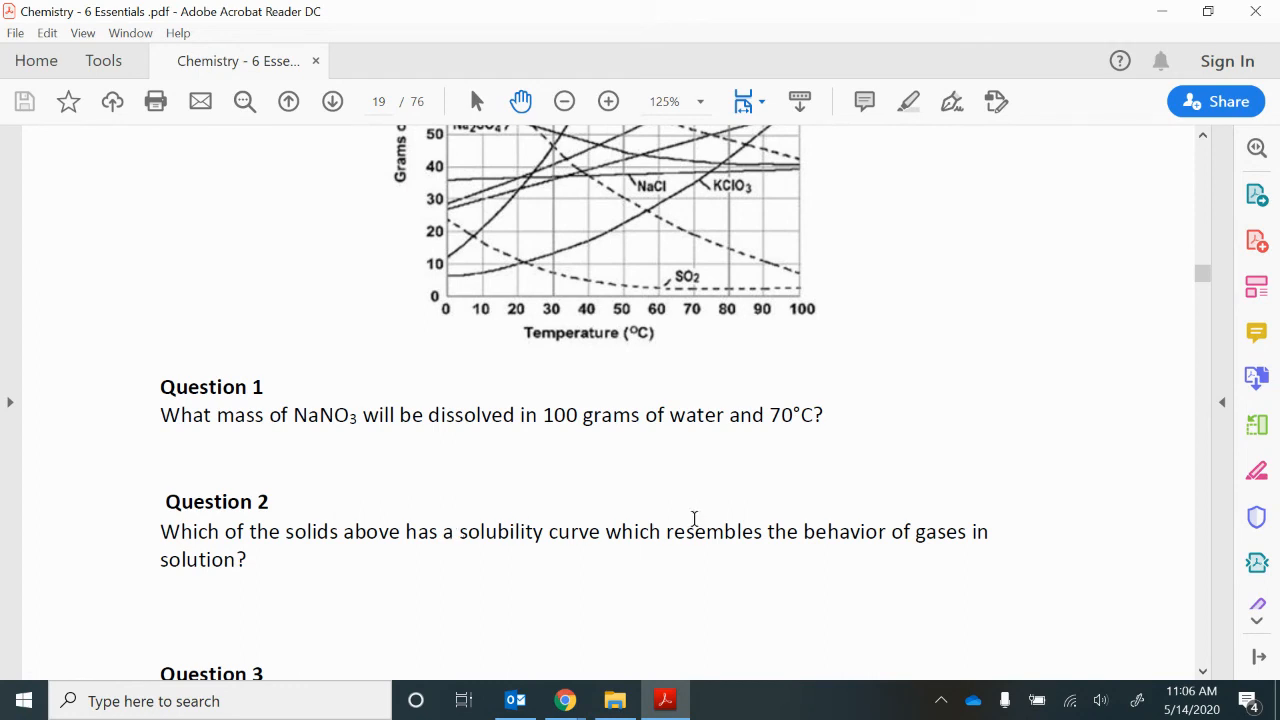
mouse_move(646, 514)
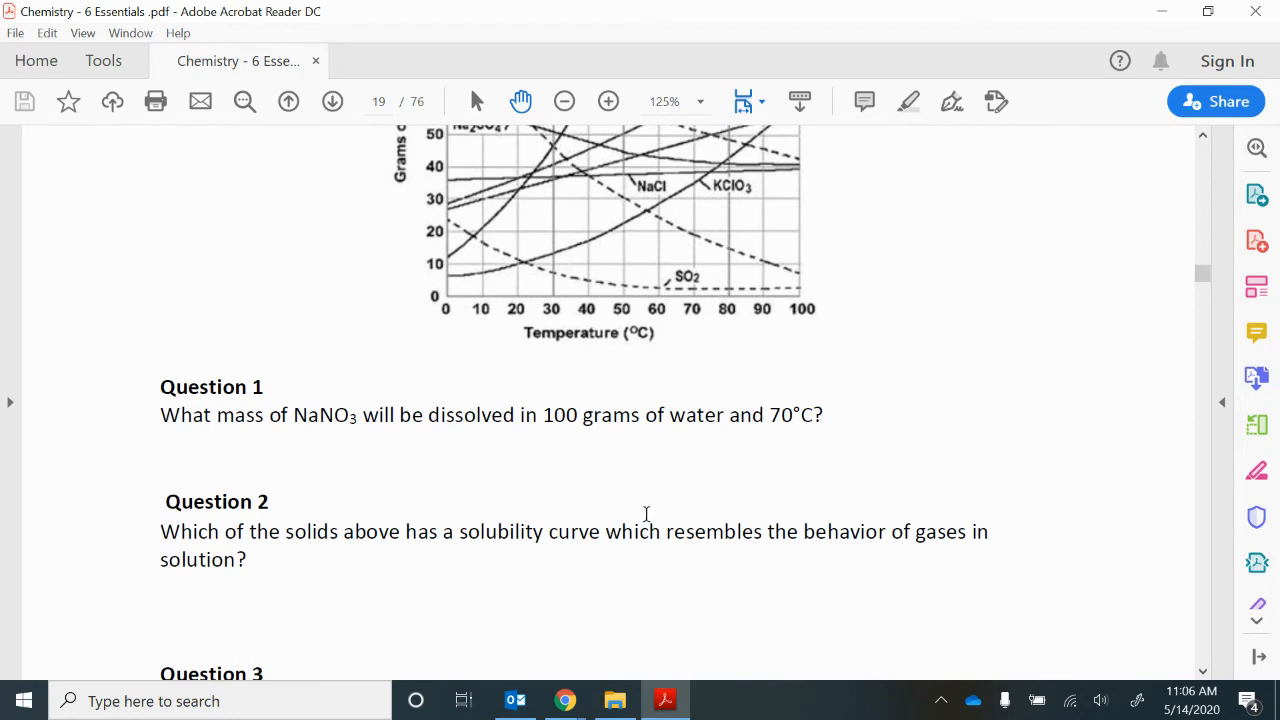
mouse_move(620, 462)
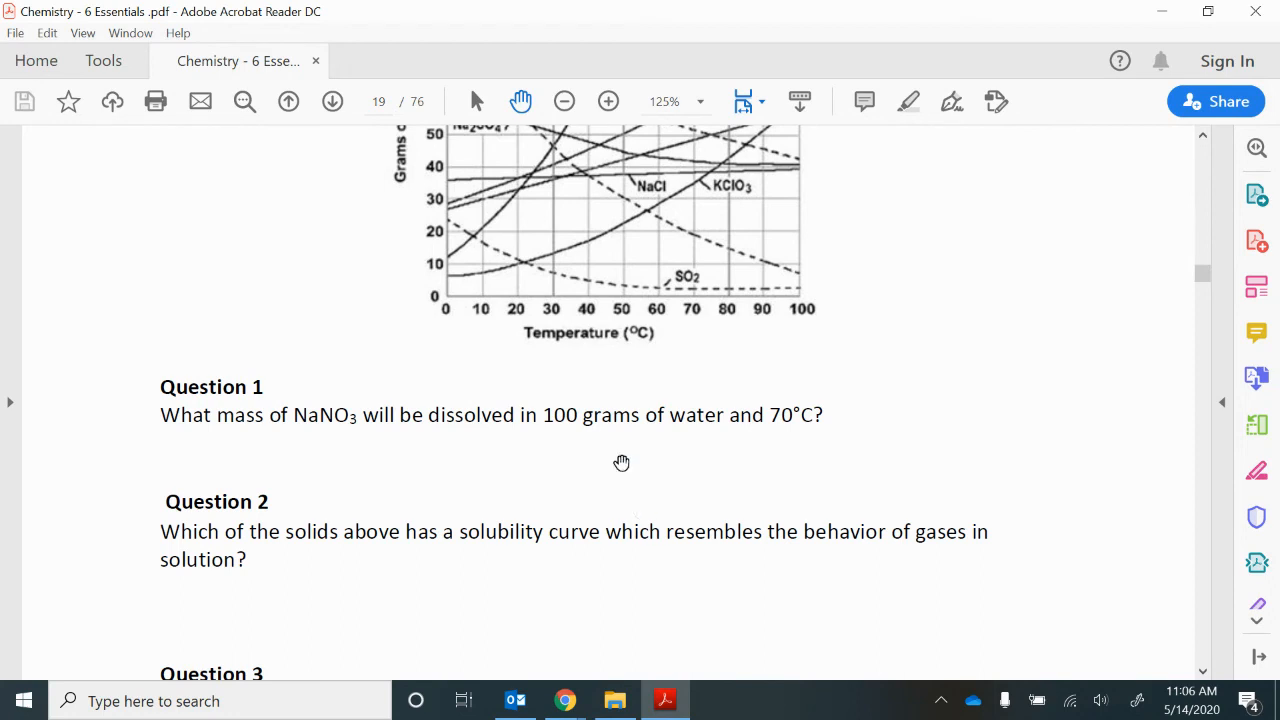